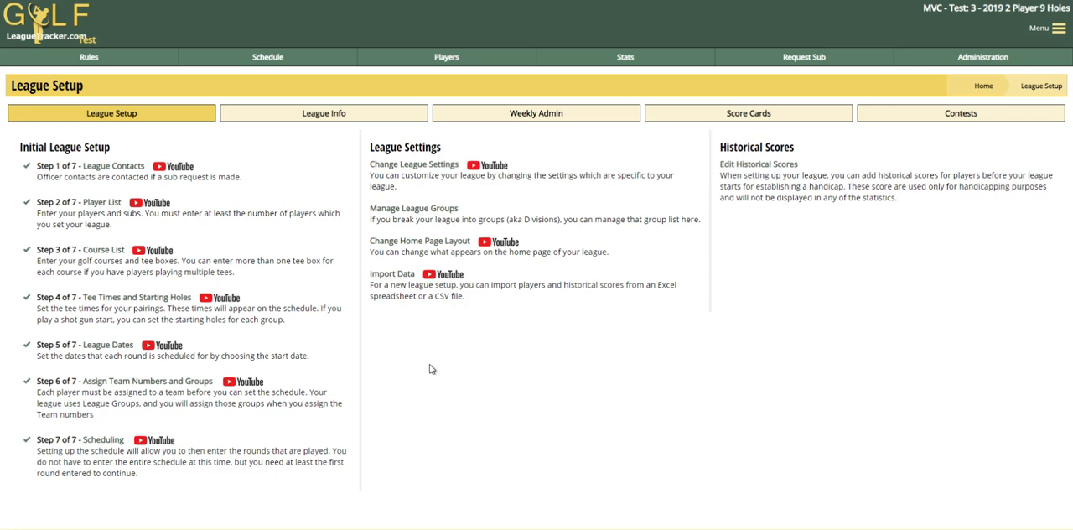
mouse_move(430, 365)
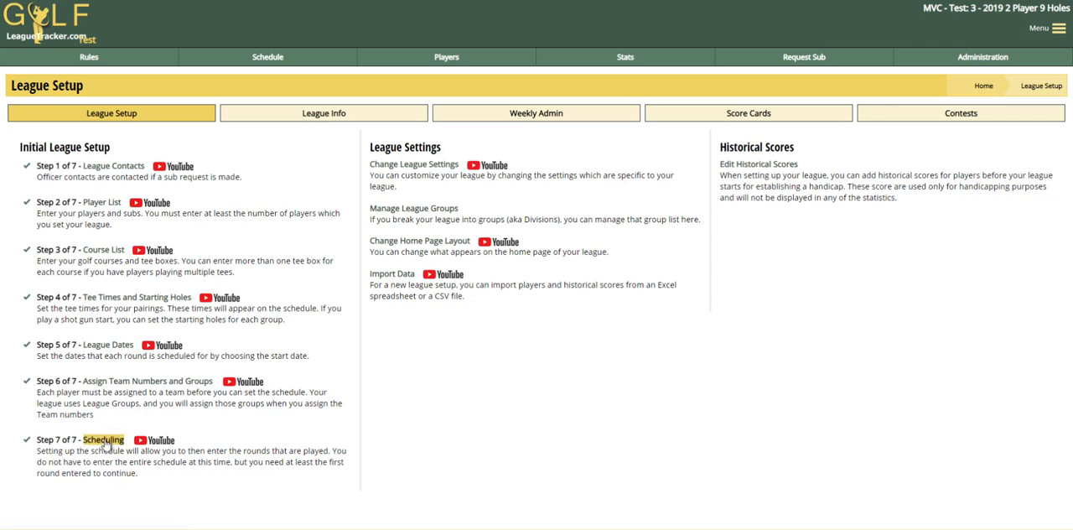
- Open the Scheduling options from Step 7 of League Setup
click(102, 439)
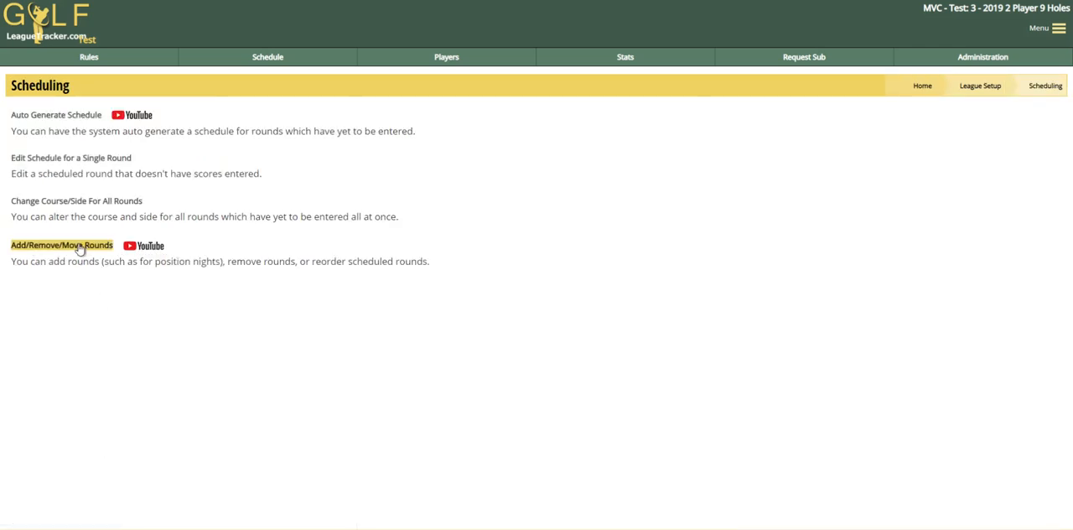
mouse_move(71, 250)
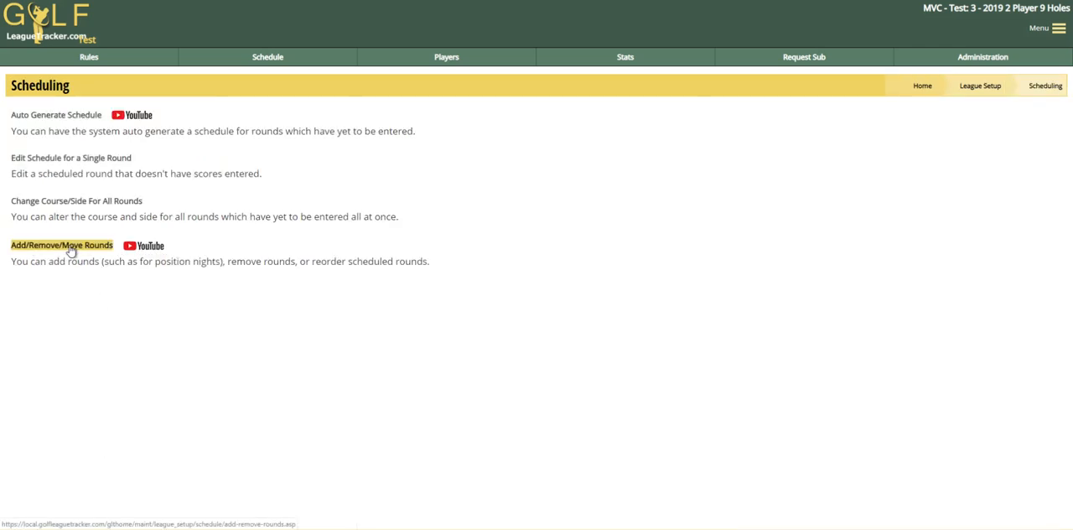
- Open Add/Remove/Move Rounds and view all 20 Blackheath rounds through October 16
click(61, 245)
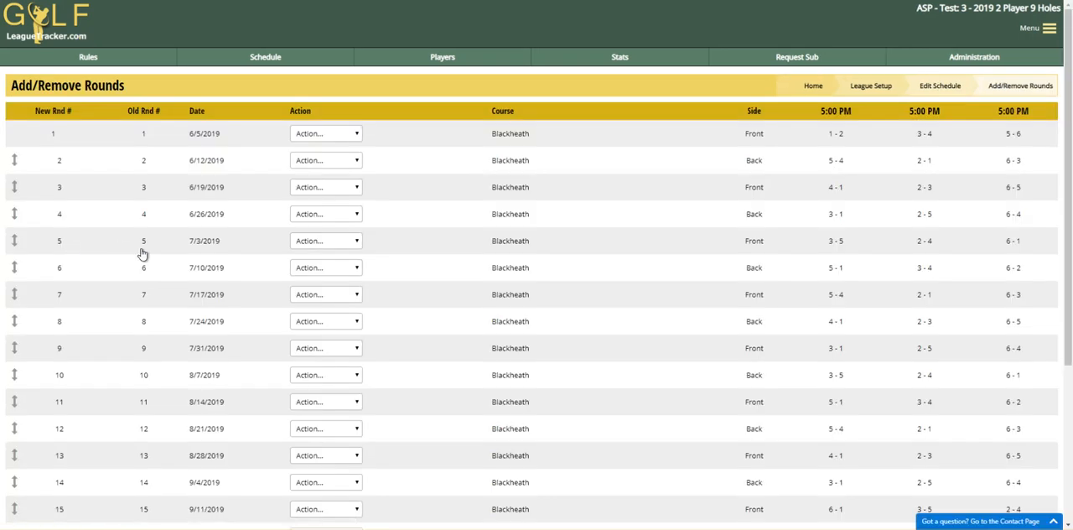
scroll(down, 3)
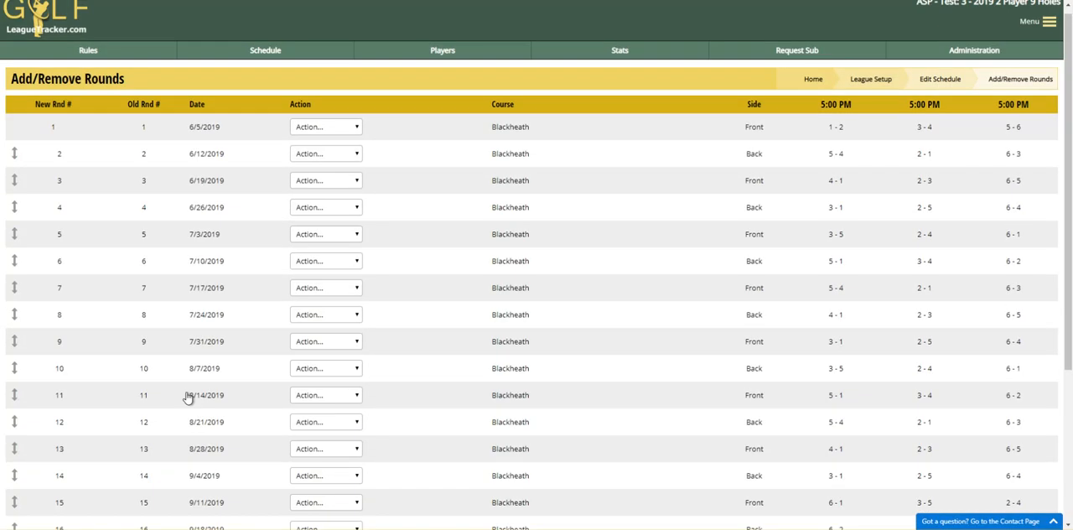
scroll(down, 3)
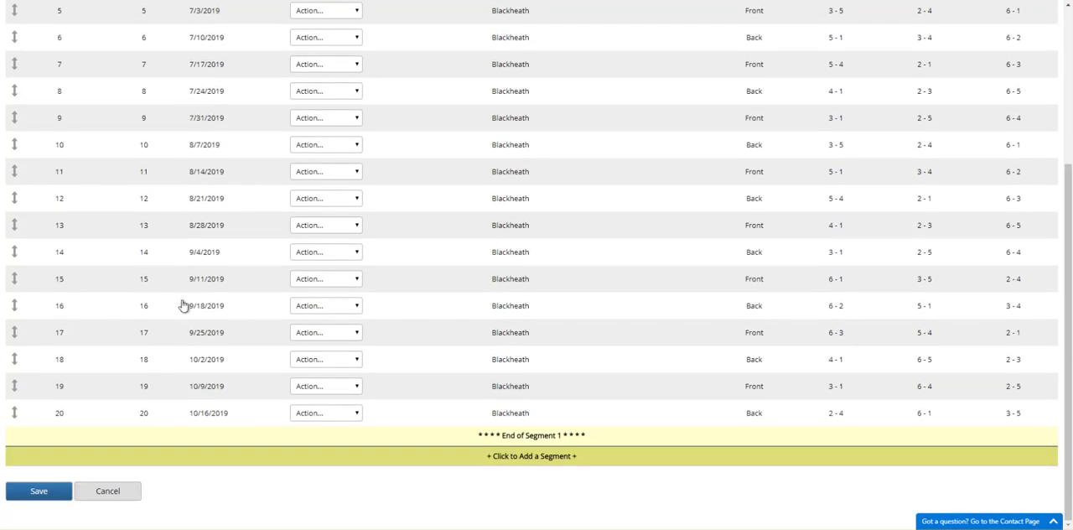
mouse_move(184, 339)
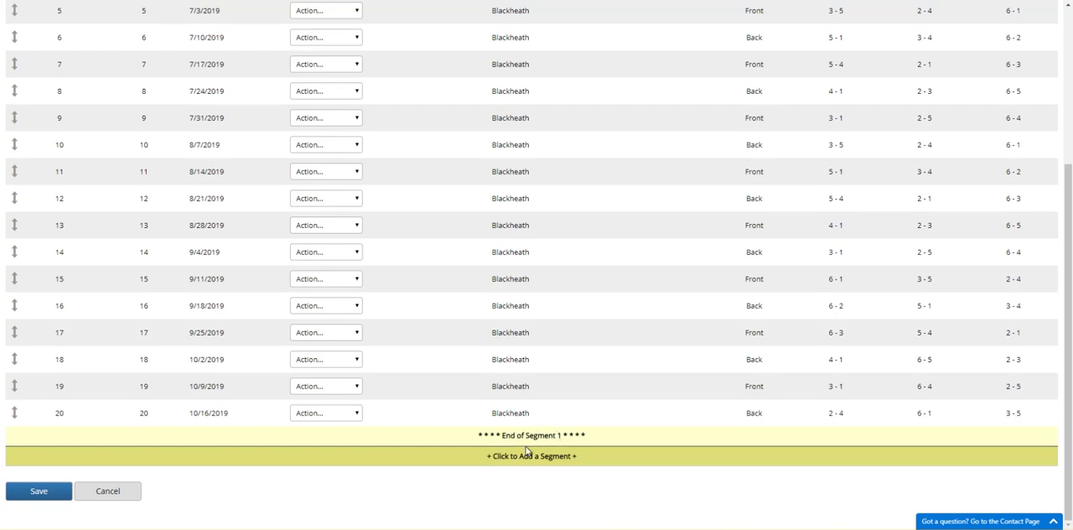
mouse_move(147, 155)
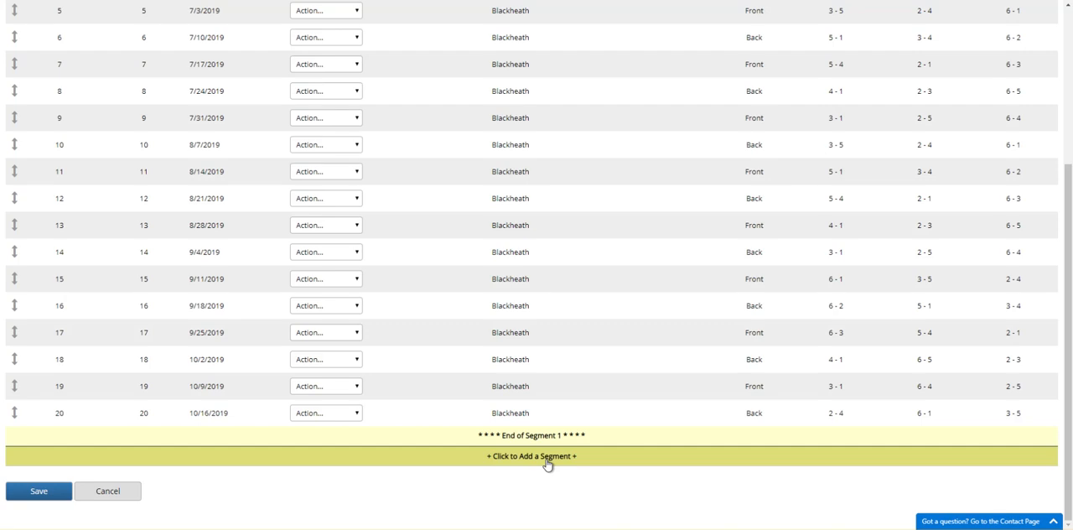
mouse_move(511, 462)
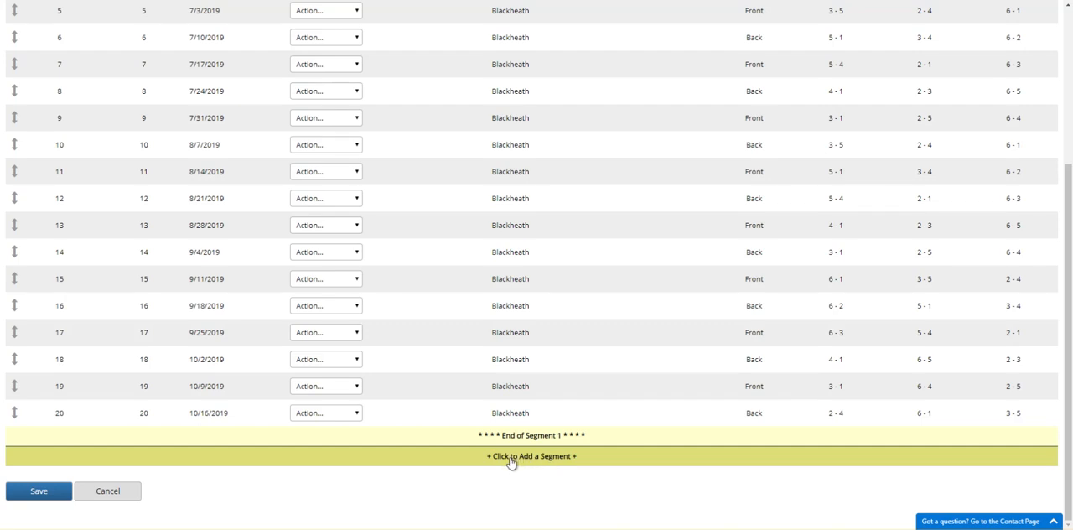
- Add a segment break after round 10 and save the two-segment schedule
click(532, 455)
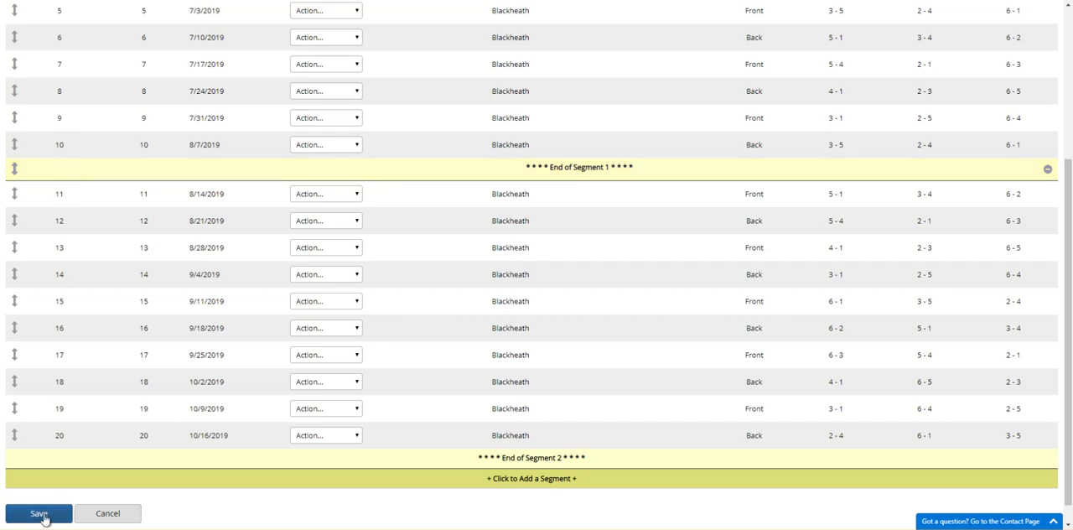
click(38, 513)
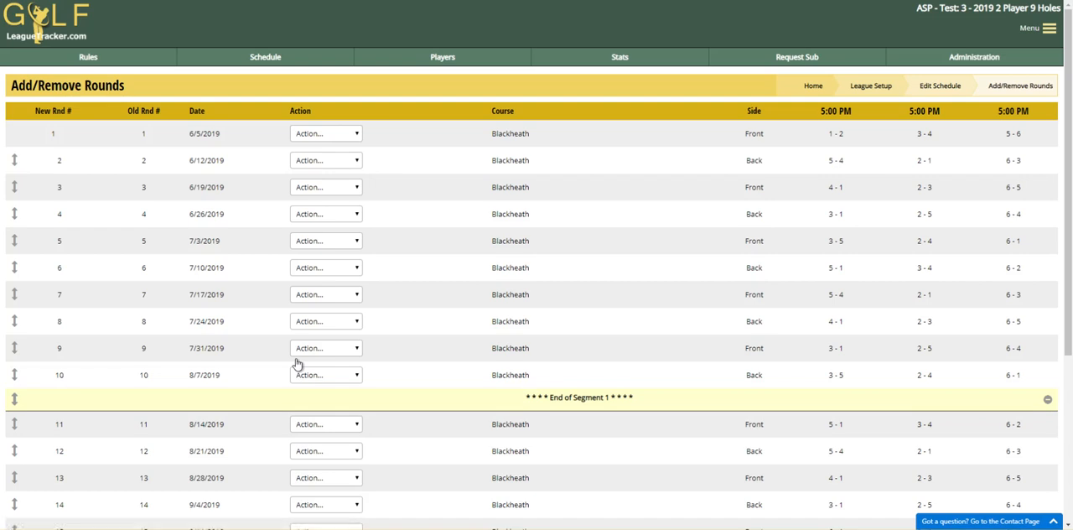
mouse_move(158, 445)
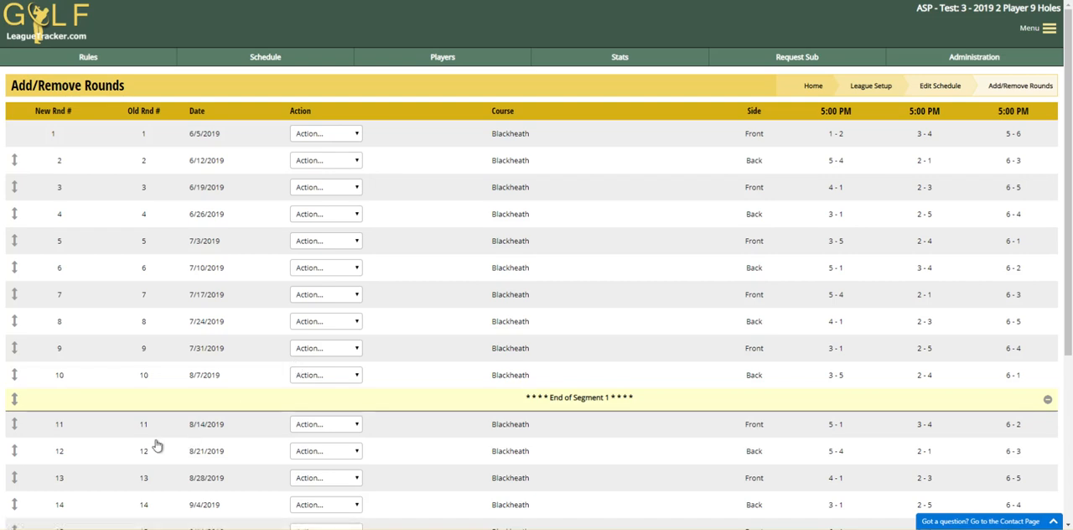
scroll(down, 3)
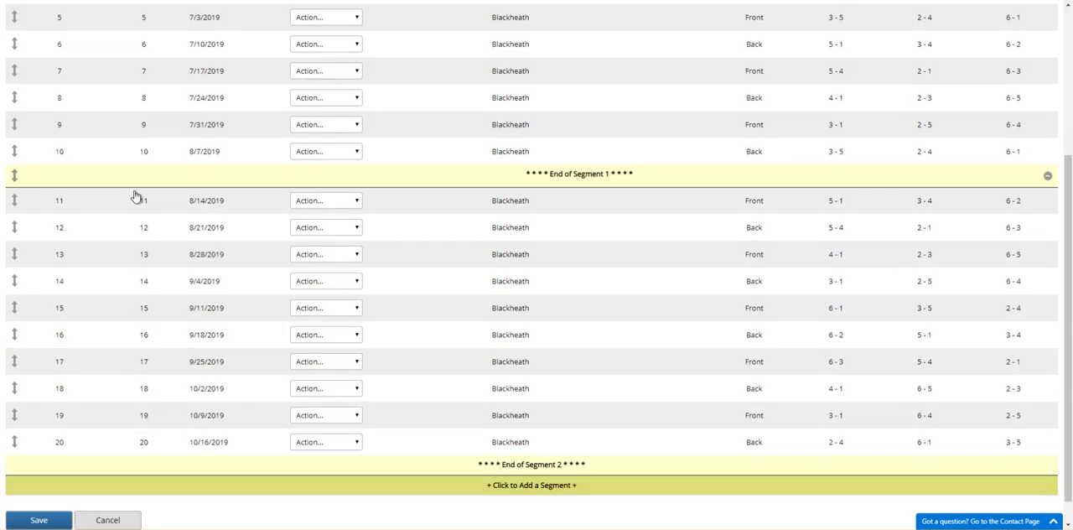
mouse_move(141, 450)
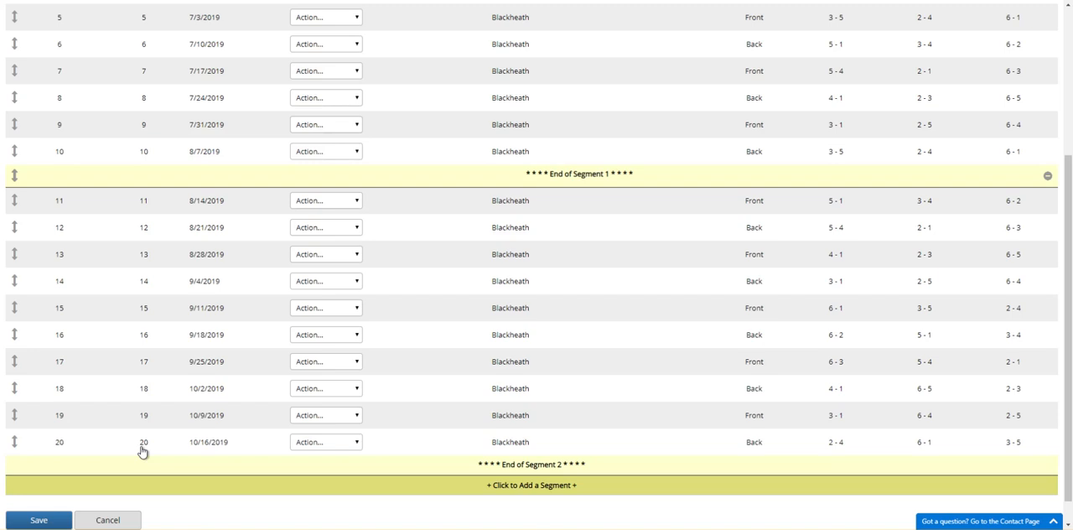
mouse_move(182, 303)
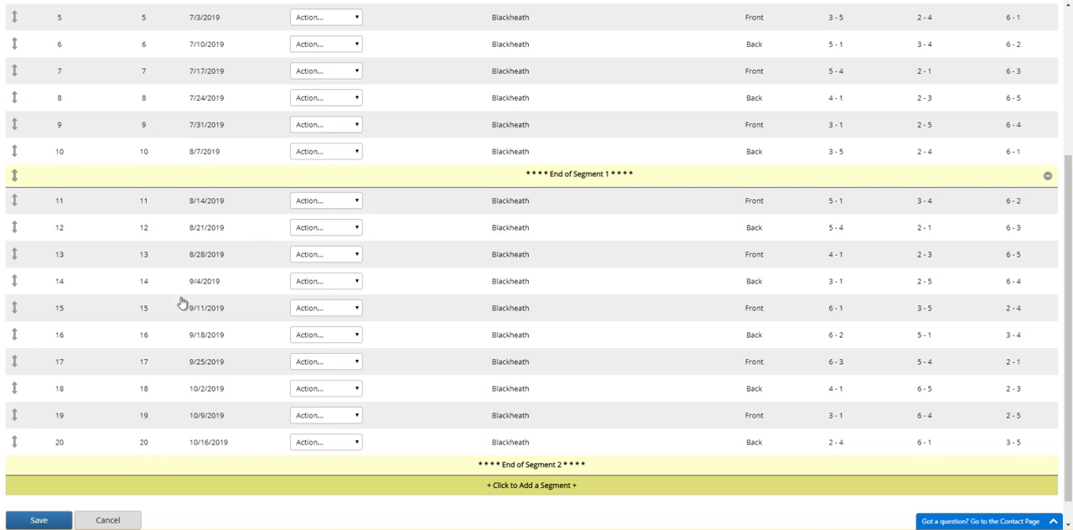
mouse_move(147, 314)
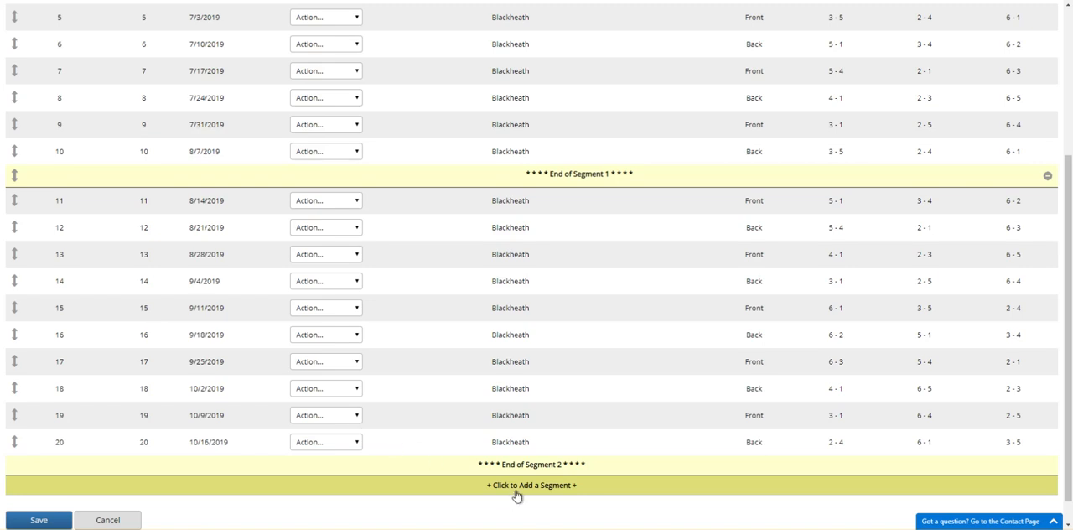
- Add another segment break after round 19, creating a third segment
click(531, 484)
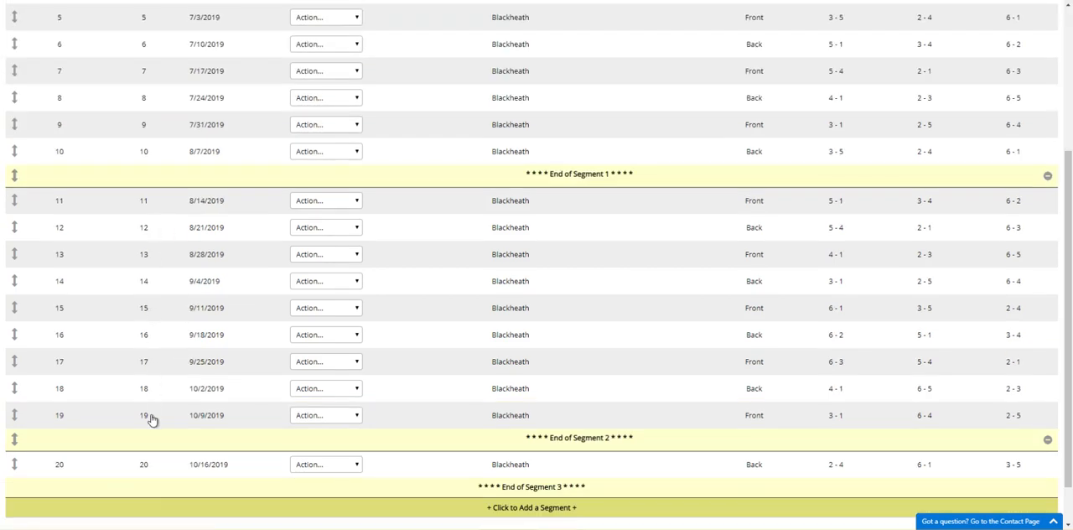
mouse_move(163, 476)
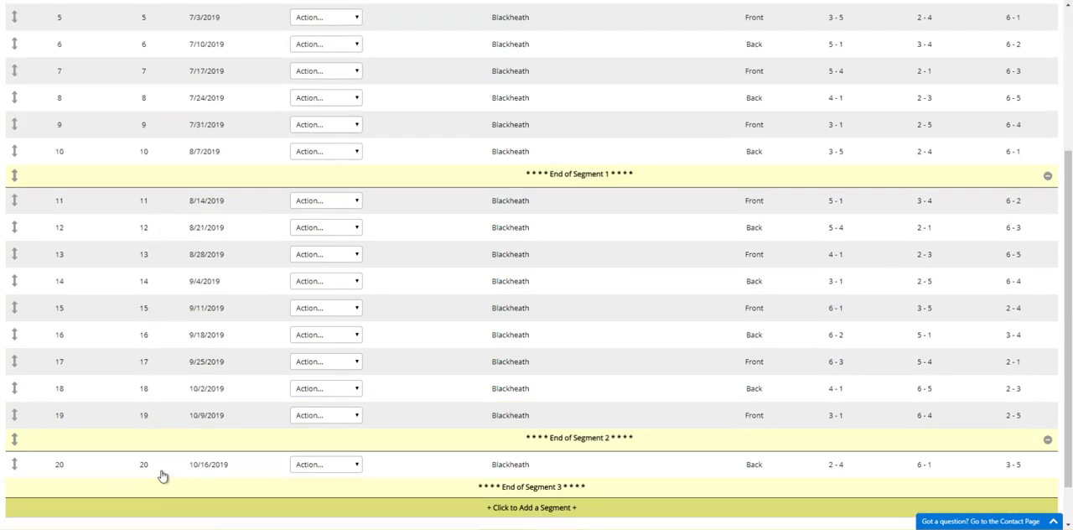
mouse_move(572, 340)
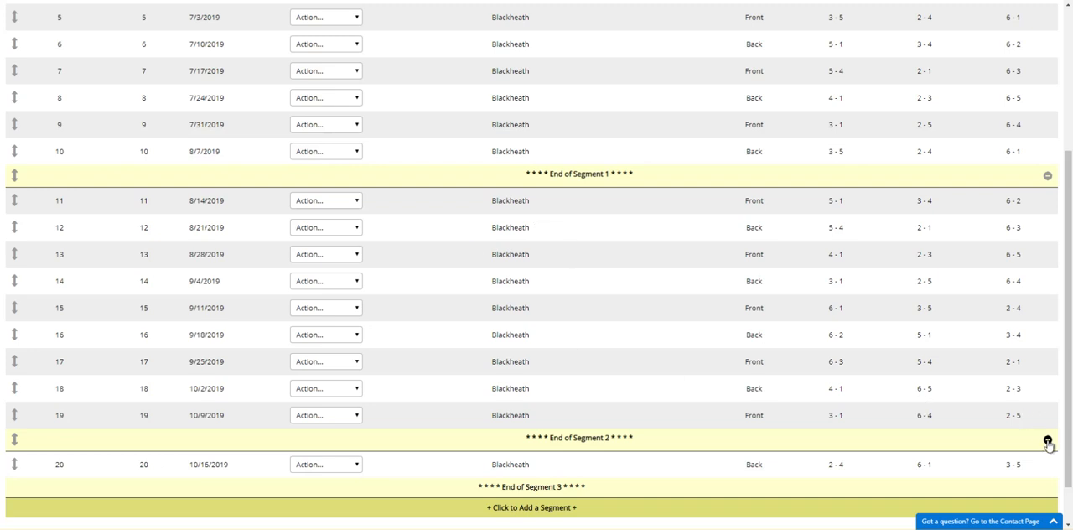
- Remove the segment break after round 19 and save the two-segment schedule
click(1046, 440)
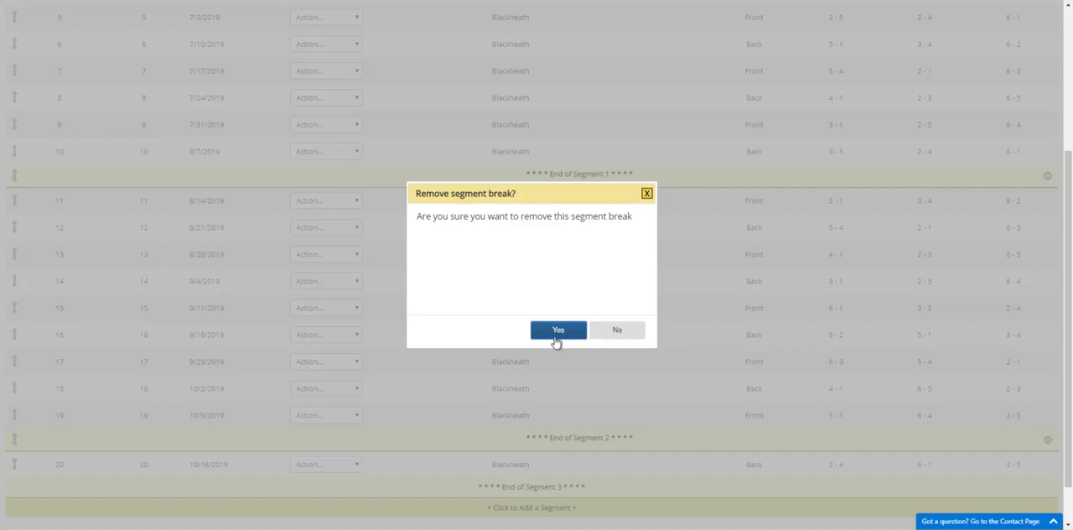
click(557, 329)
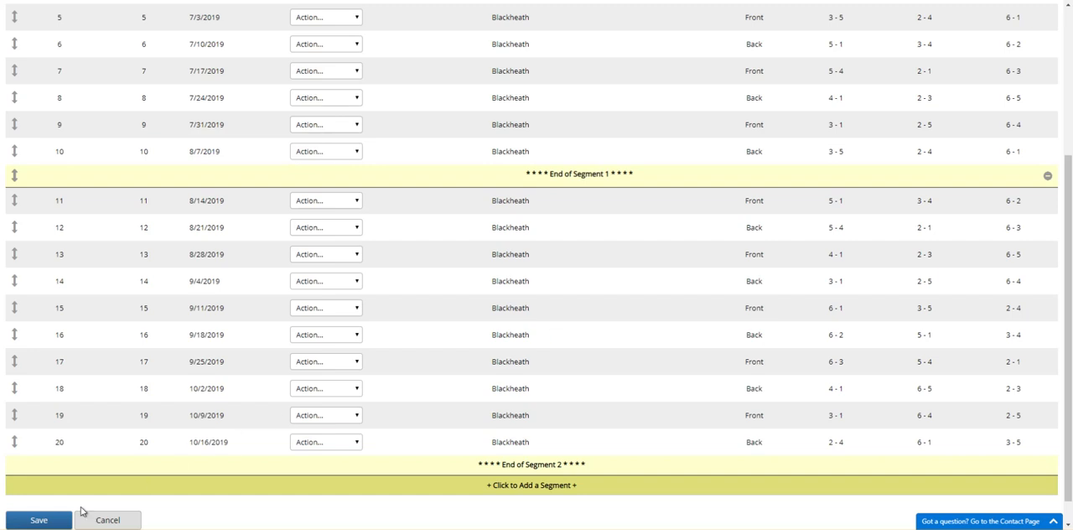
click(38, 519)
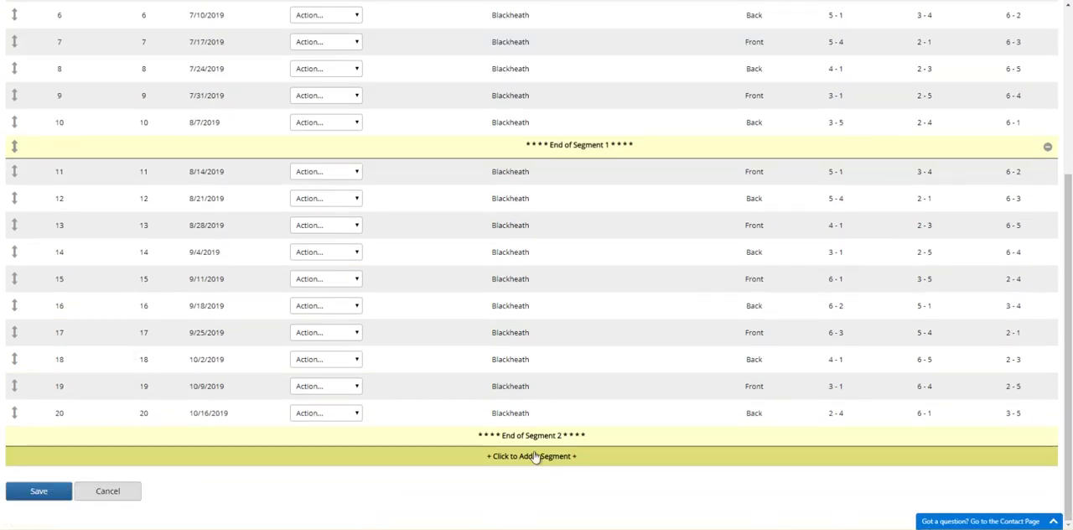
mouse_move(522, 412)
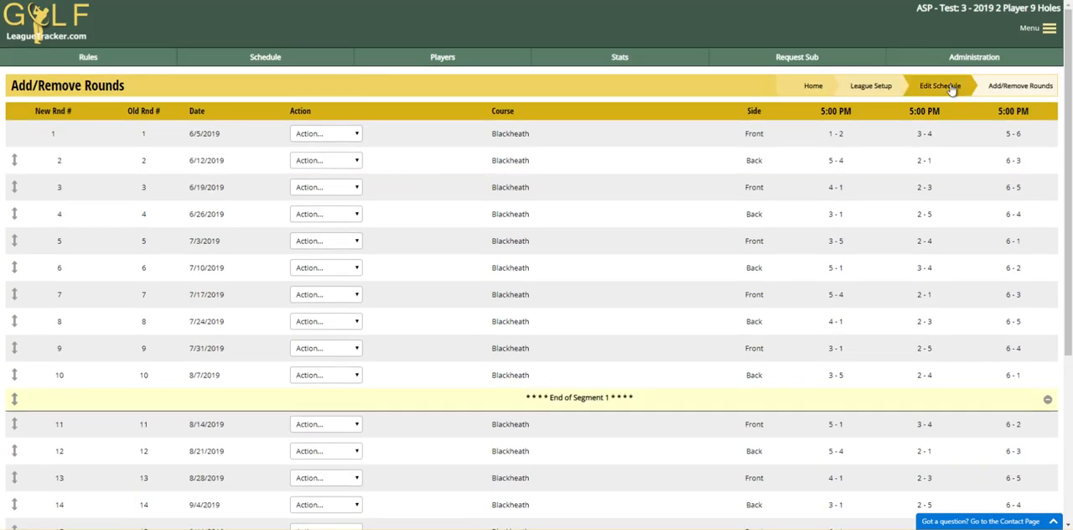
- Go to Administration > League Setup overview
click(982, 56)
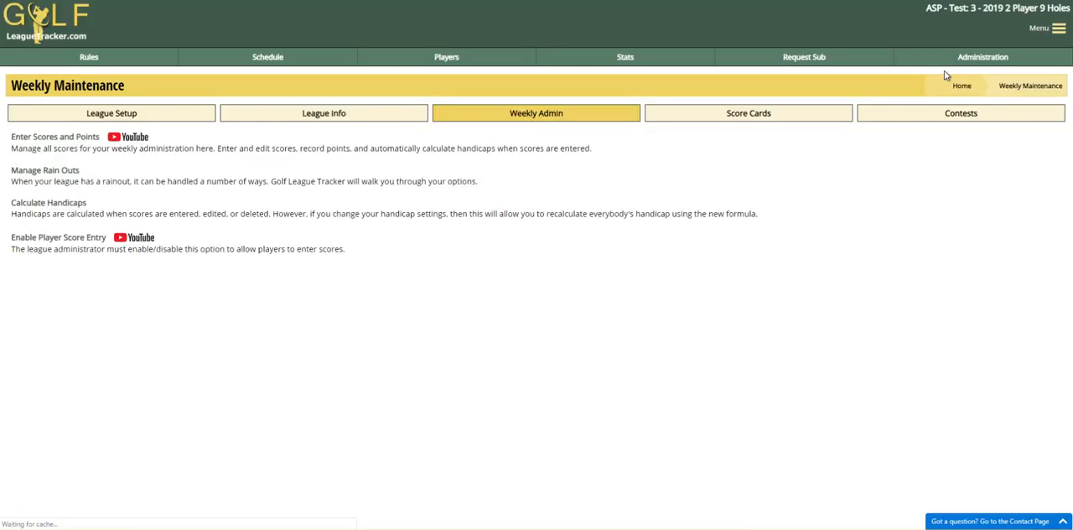
click(112, 113)
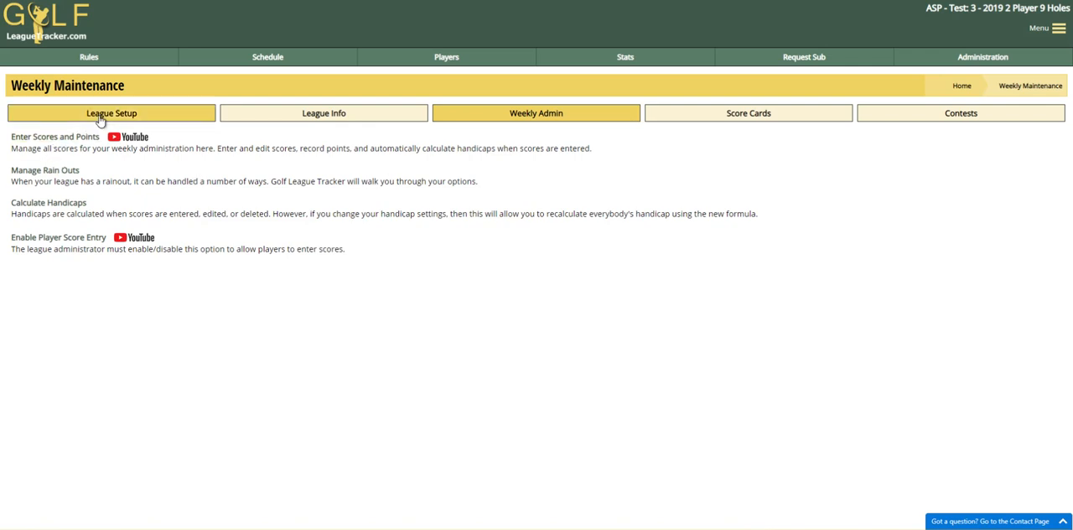
click(112, 113)
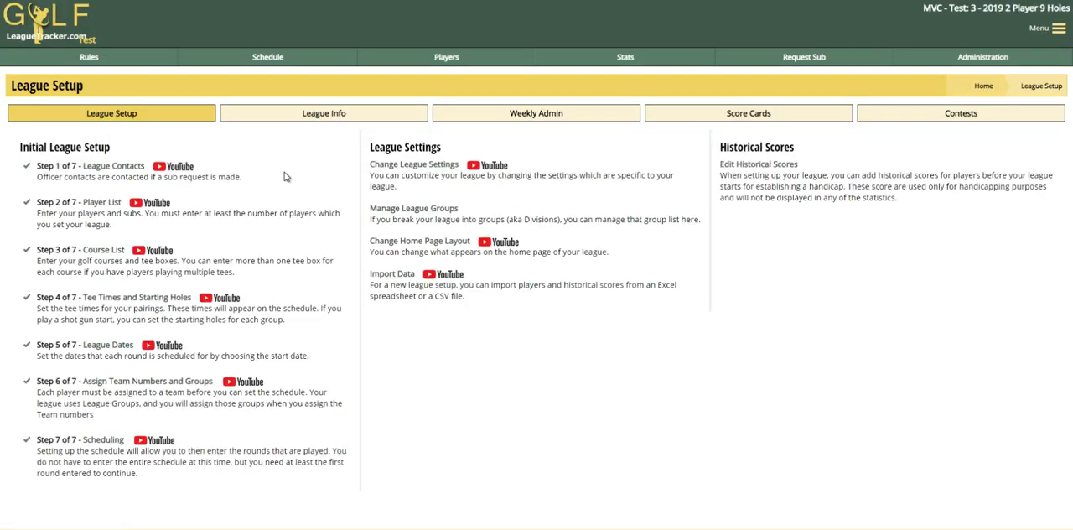
- Open League Settings under Display Settings and find the Show Total Points for Season/Segment rows
click(414, 163)
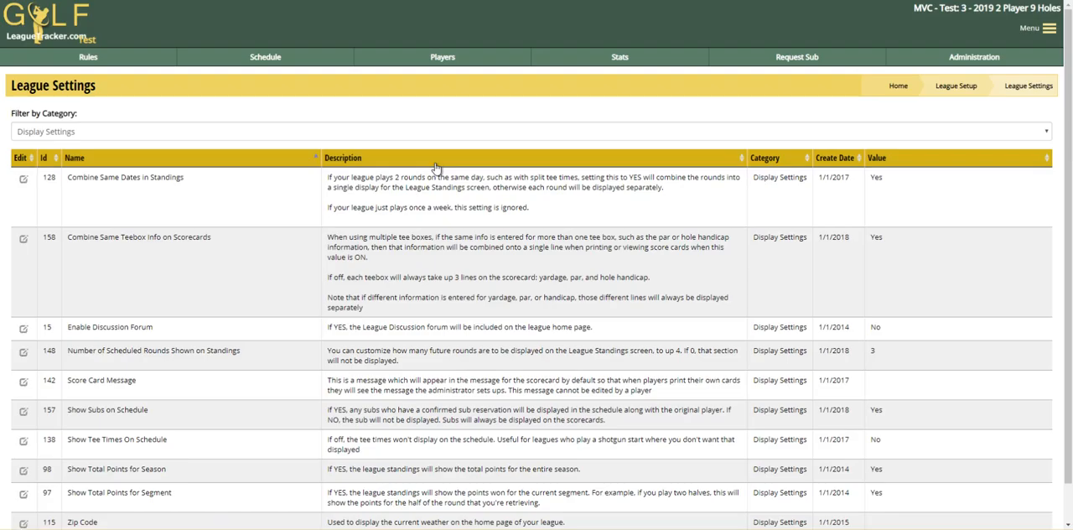
mouse_move(342, 256)
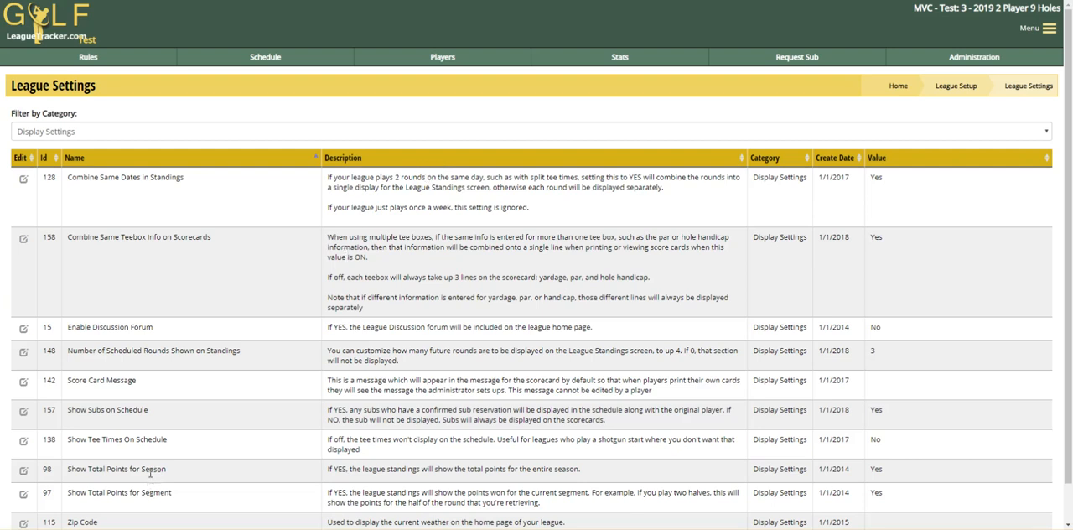
scroll(down, 3)
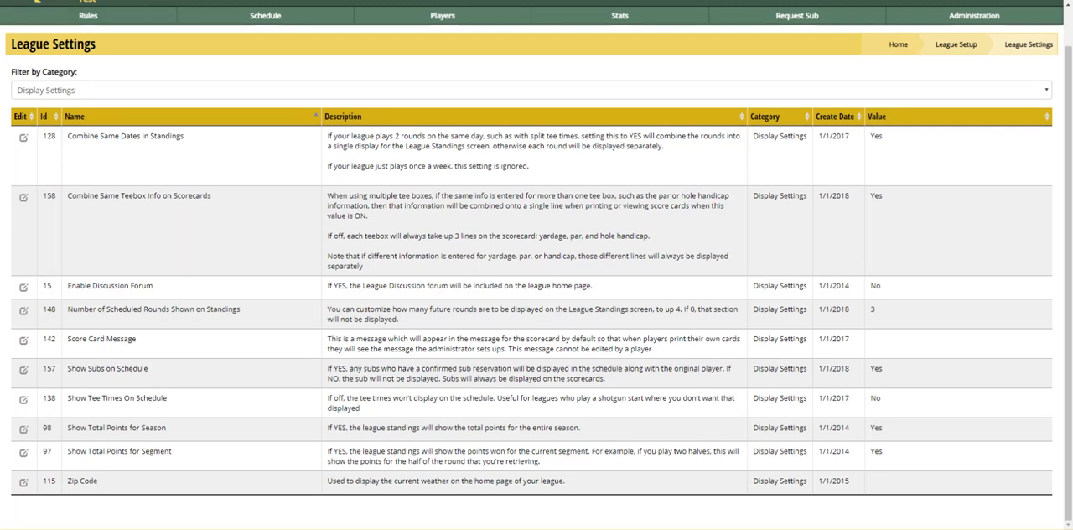
mouse_move(134, 428)
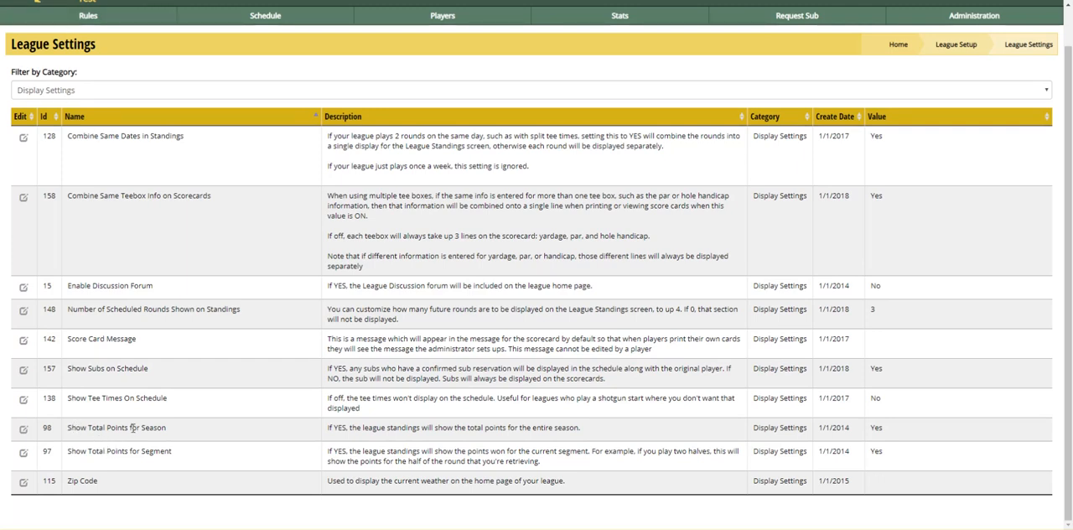
mouse_move(901, 450)
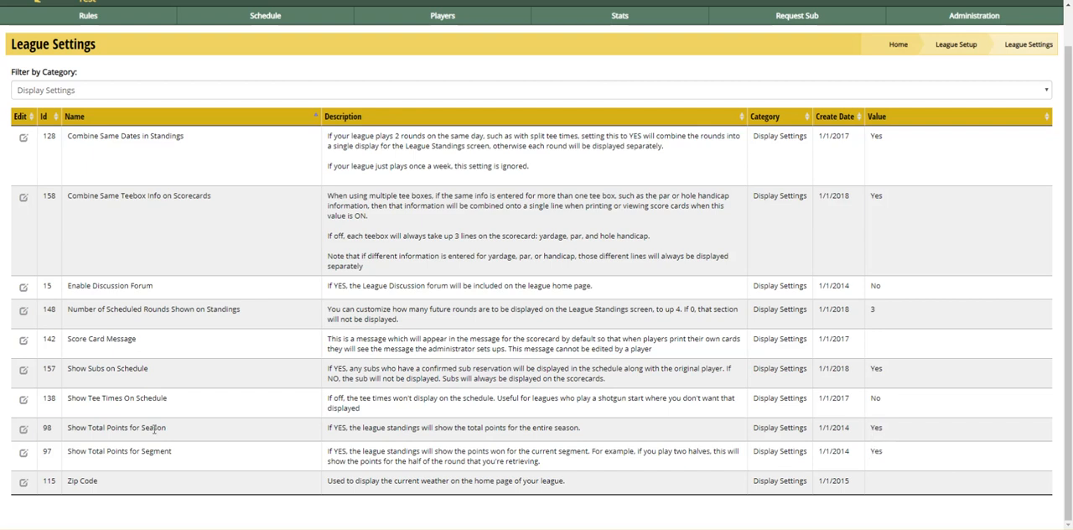
mouse_move(302, 434)
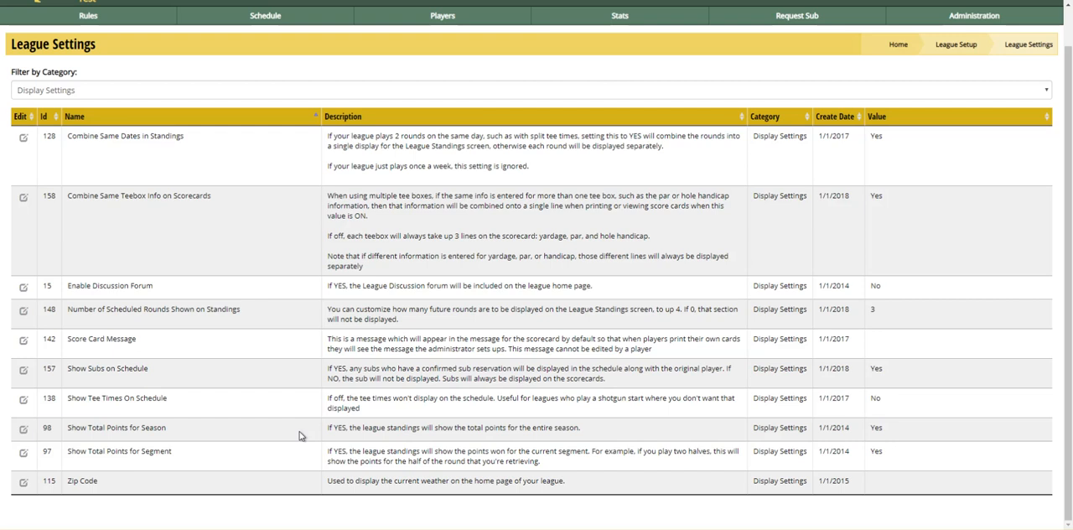
mouse_move(624, 364)
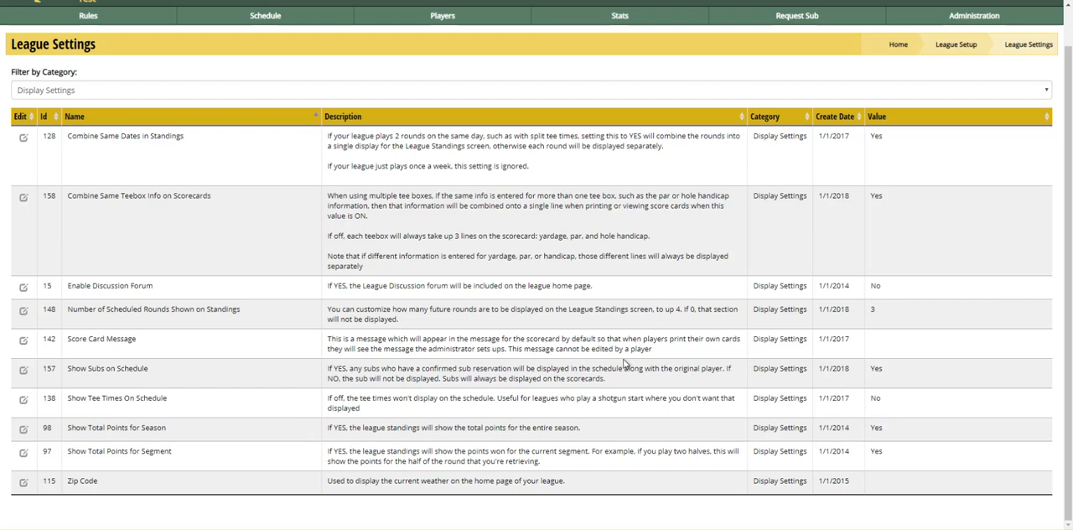
mouse_move(623, 362)
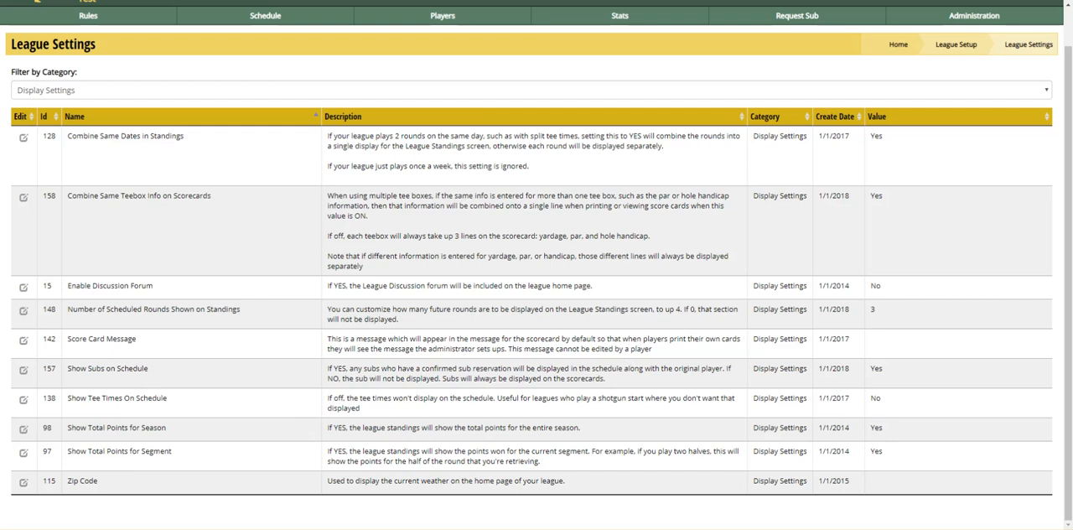